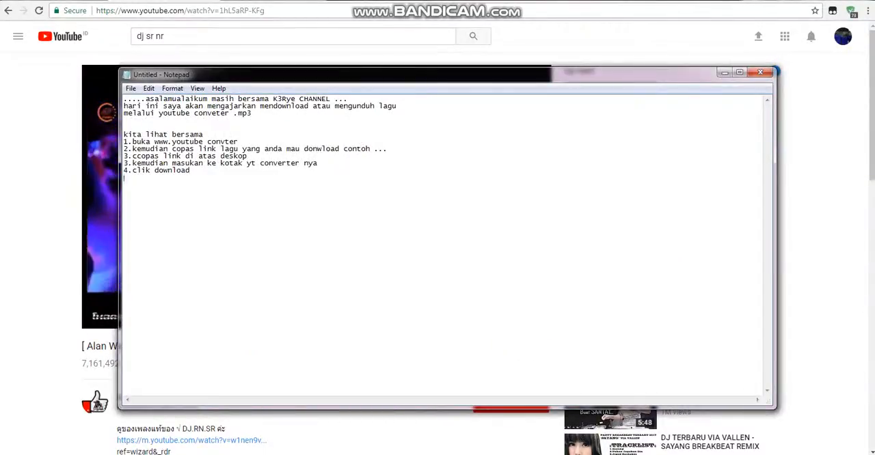
Select the greeting line at the top of the tutorial notes
{"action": "left_click_drag", "start_coordinate": [123, 99], "coordinate": [294, 98]}
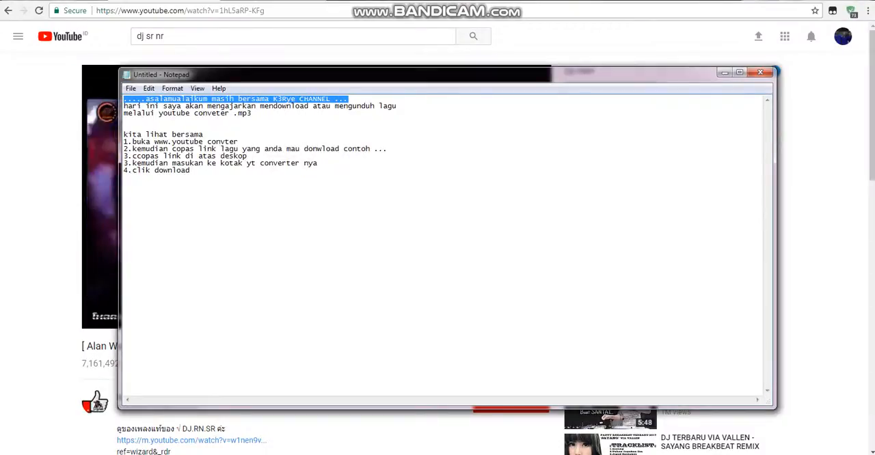
Apply a larger font size to the notes via Format > Font and confirm with OK
{"action": "left_click", "coordinate": [147, 88]}
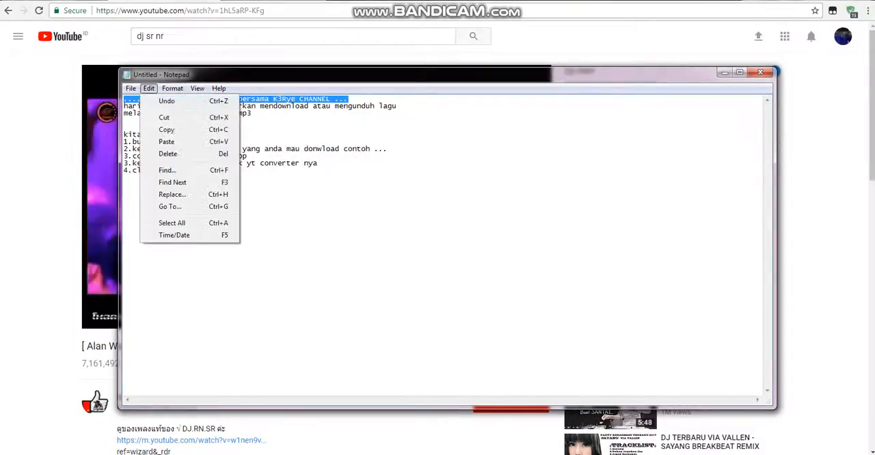
{"action": "left_click", "coordinate": [172, 87]}
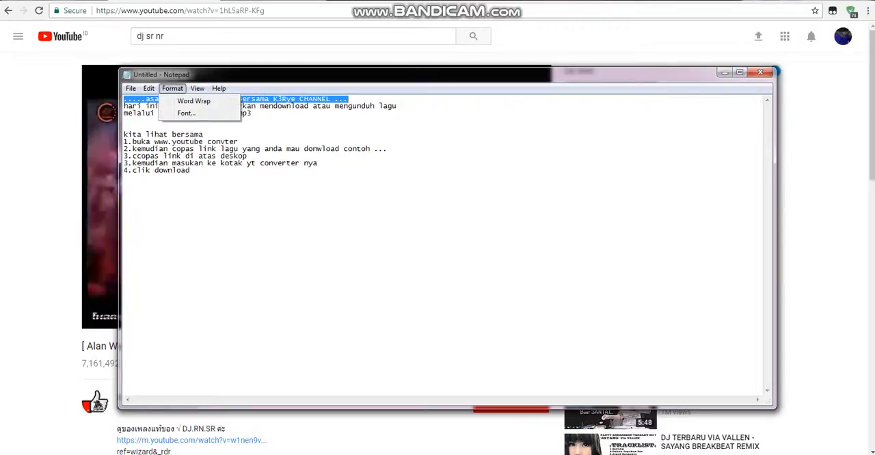
{"action": "left_click", "coordinate": [186, 112]}
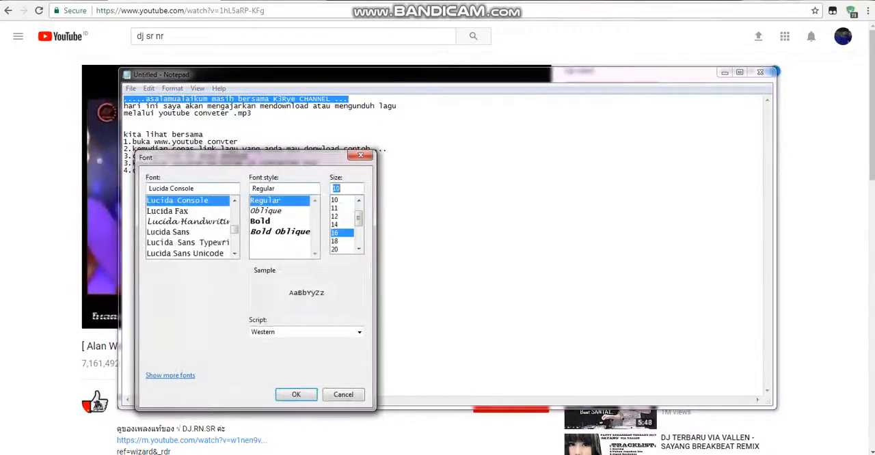
{"action": "left_click", "coordinate": [295, 394]}
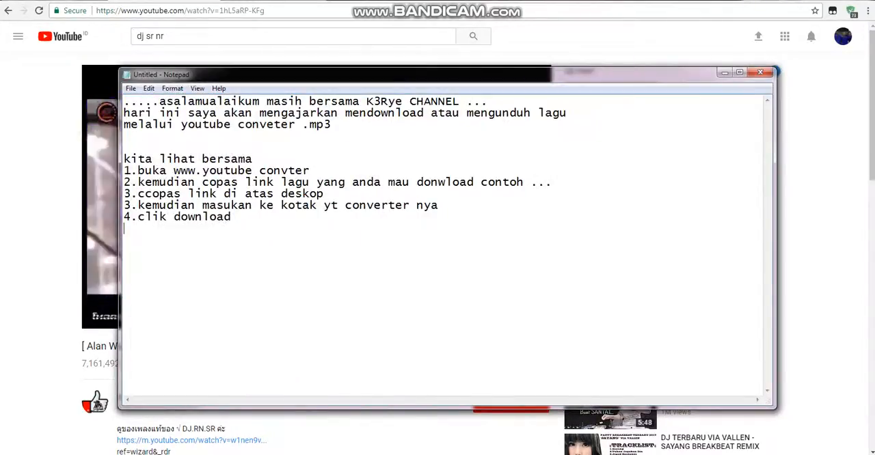
{"action": "left_click_drag", "start_coordinate": [123, 112], "coordinate": [332, 124]}
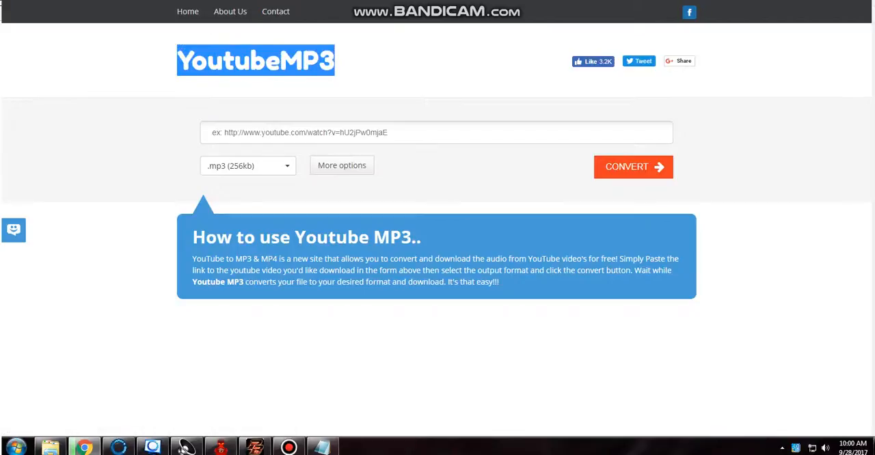
Switch to YoutubeMP3 and ready the video link box for a YouTube address
{"action": "key", "text": "ctrl+a"}
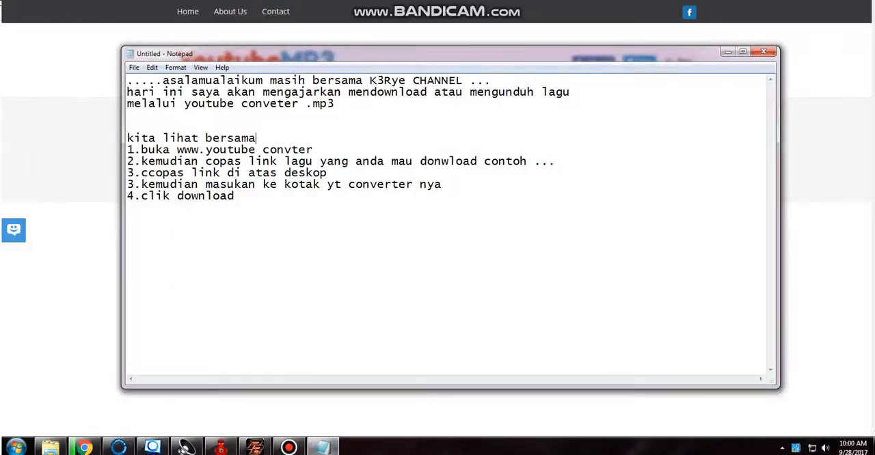
{"action": "left_click_drag", "start_coordinate": [139, 161], "coordinate": [360, 161]}
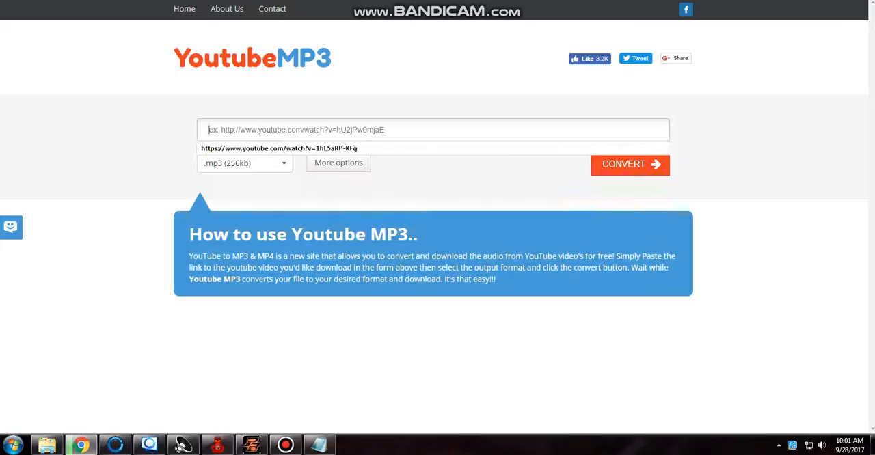
{"action": "type", "text": "https://www.youtube.com/watch?v=1hL5aRP-KFg"}
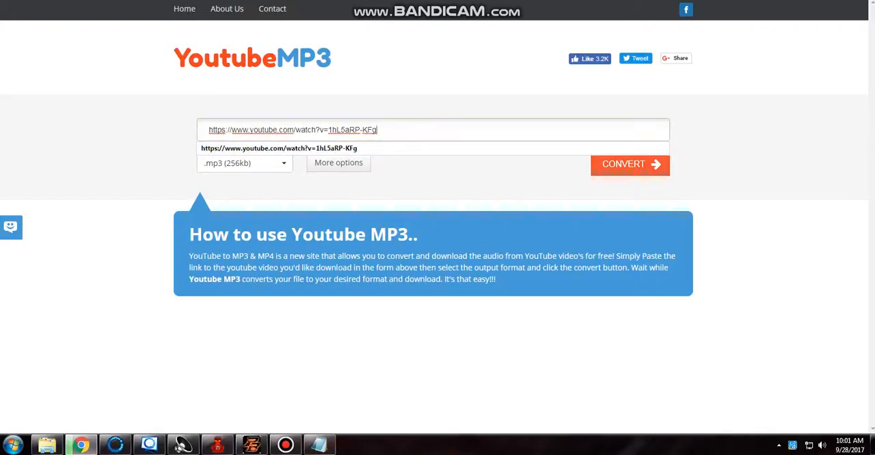
{"action": "left_click", "coordinate": [623, 164]}
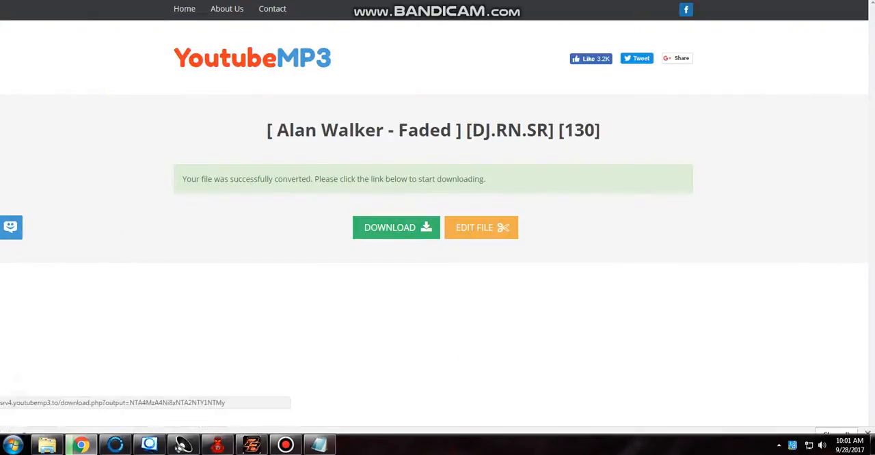
{"action": "left_click", "coordinate": [397, 227]}
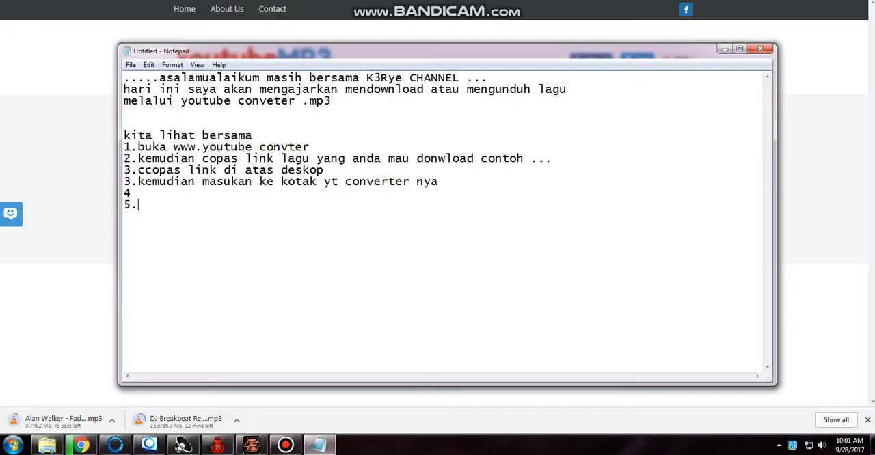
Write step 5: 'lagu ny sudah di download tunggu s...' noting the song is downloading
{"action": "type", "text": "lagu"}
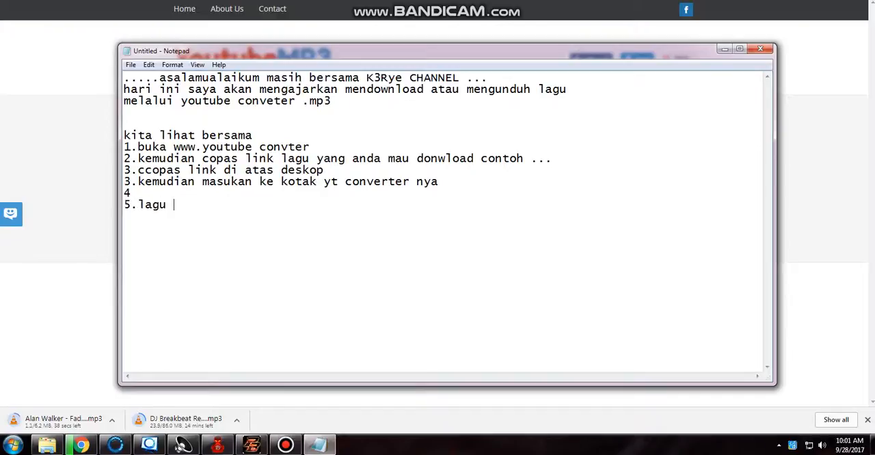
{"action": "type", "text": "ny sudah di"}
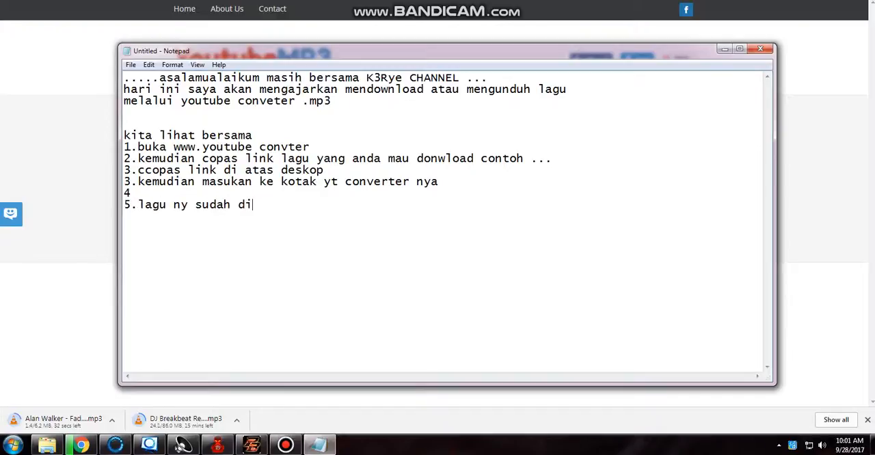
{"action": "type", "text": "downlo"}
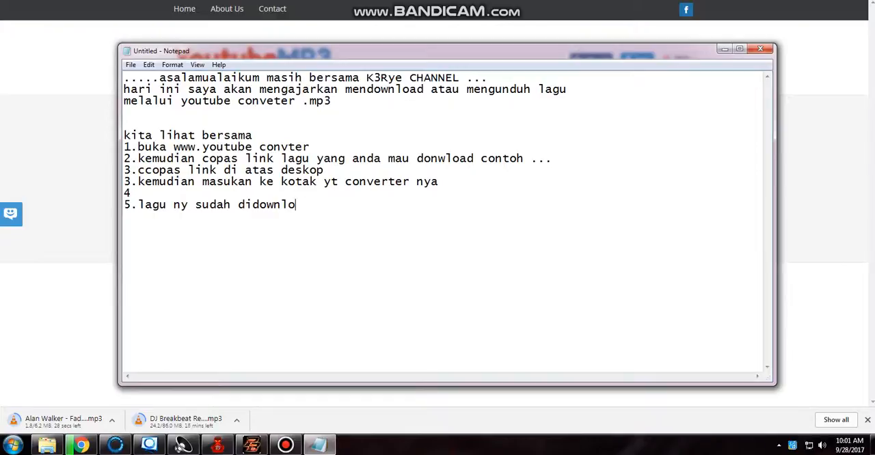
{"action": "type", "text": "ad tunggu sebentar"}
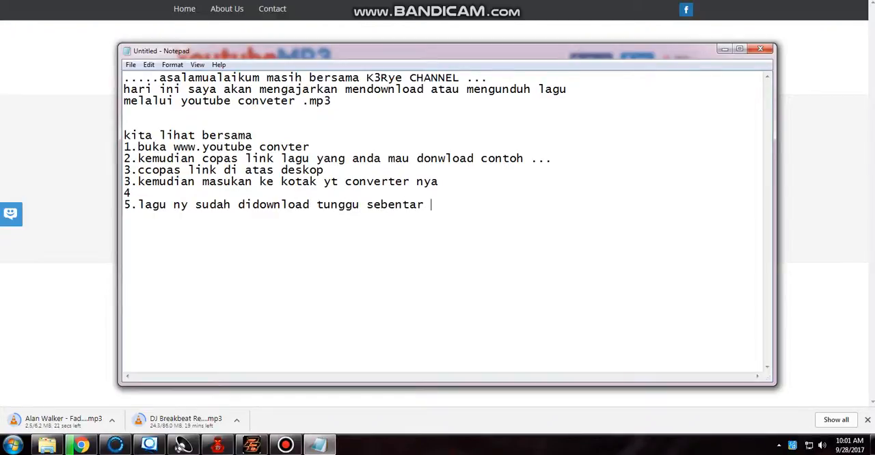
Start the closing thank-you line 'terimaksi atas' below step 5
{"action": "type", "text": "terimaksi"}
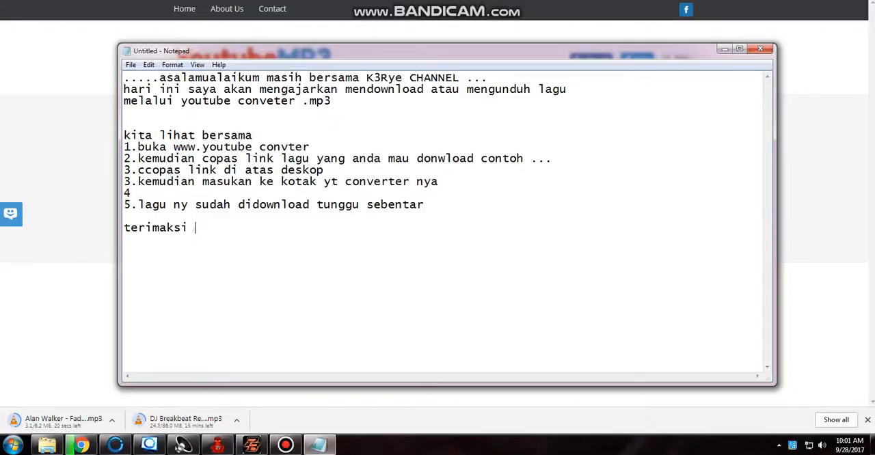
{"action": "type", "text": "asi a"}
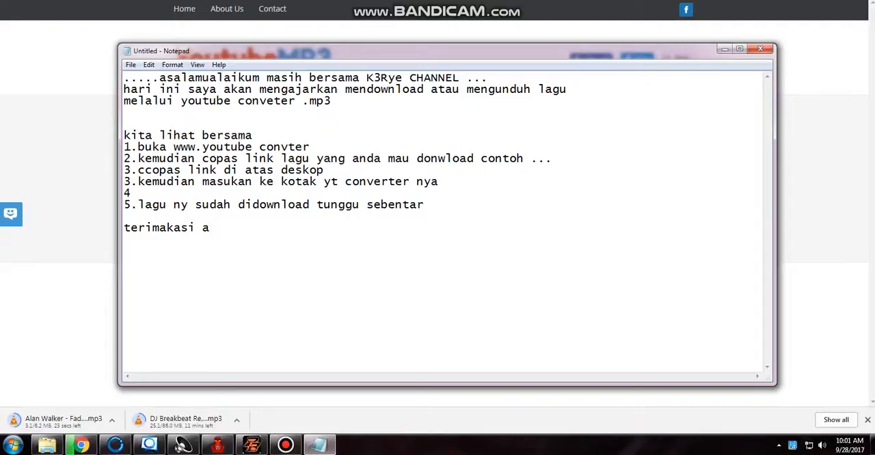
{"action": "type", "text": "tas"}
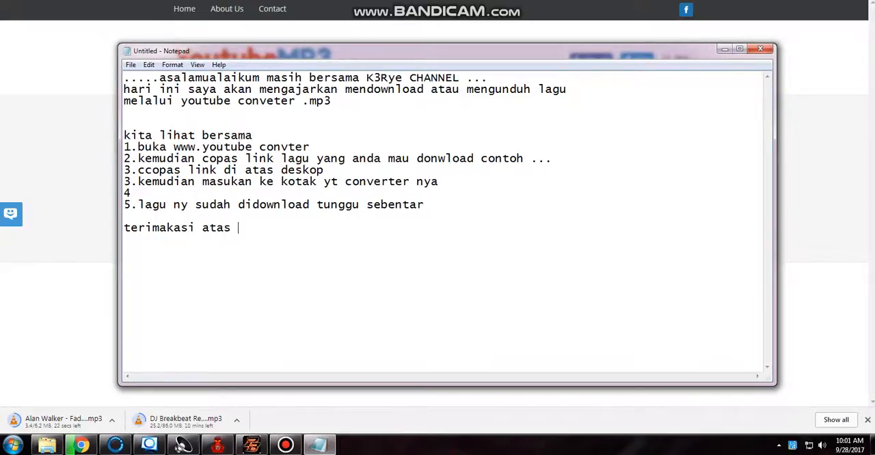